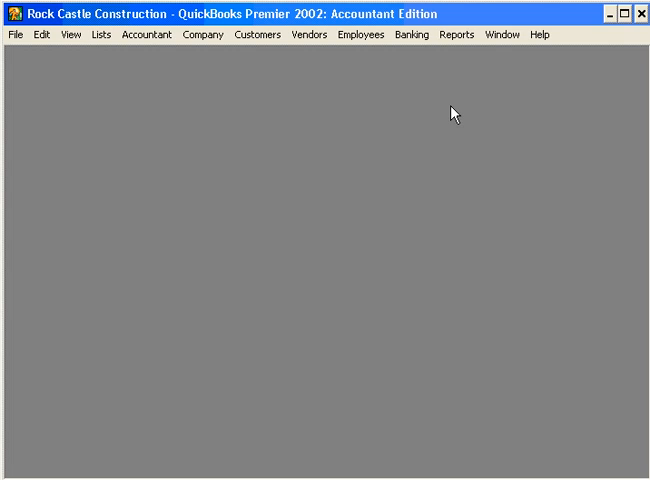
pyautogui.moveTo(180, 92)
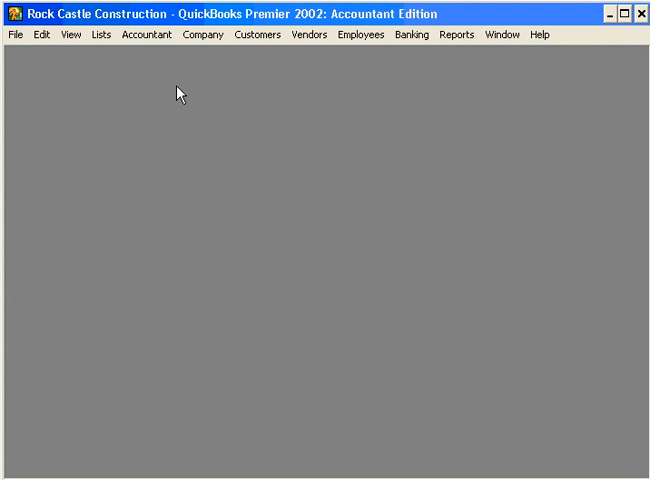
# Step: Open the Chart of Accounts and scroll down to the Insurance expense accounts
pyautogui.click(99, 34)
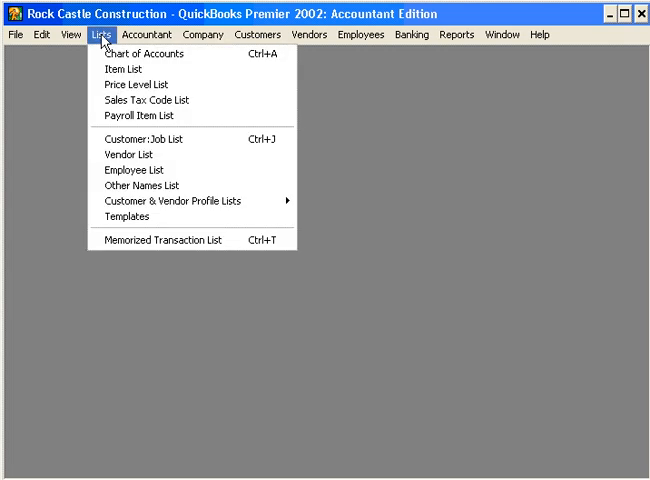
pyautogui.click(142, 54)
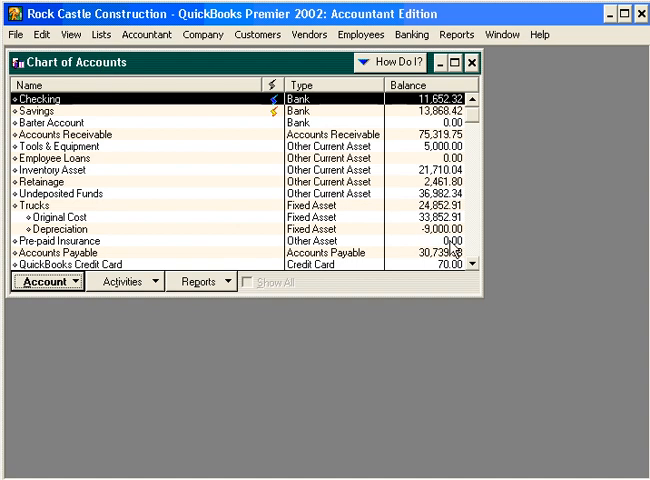
pyautogui.scroll(-3)
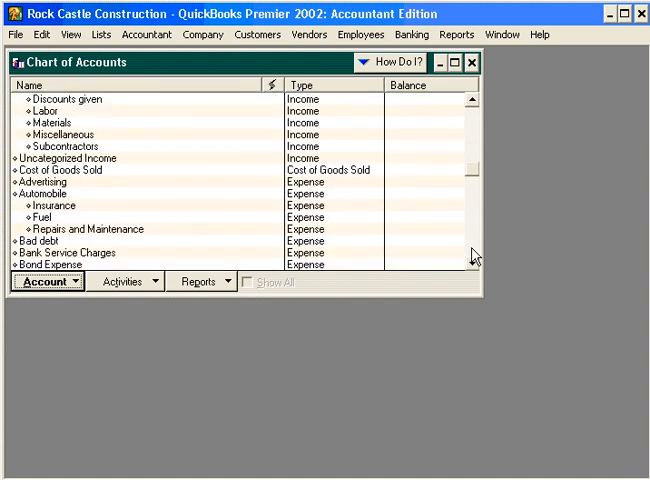
pyautogui.scroll(-3)
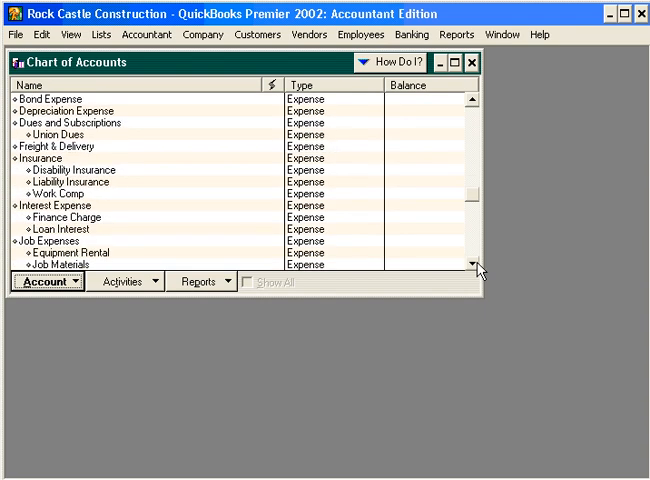
pyautogui.moveTo(137, 185)
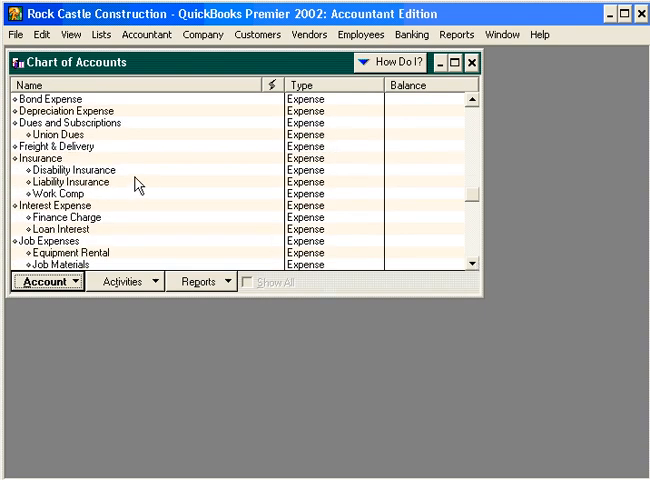
pyautogui.moveTo(138, 208)
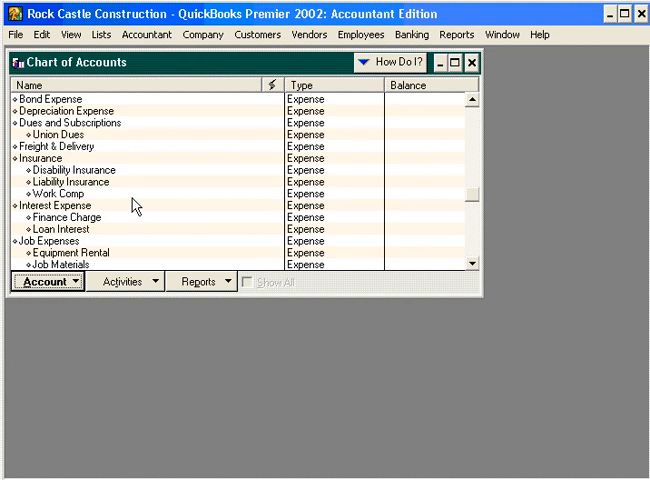
pyautogui.moveTo(132, 175)
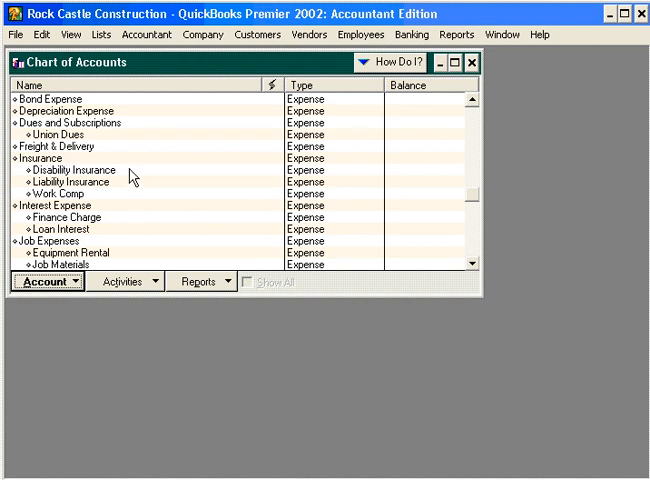
pyautogui.moveTo(111, 199)
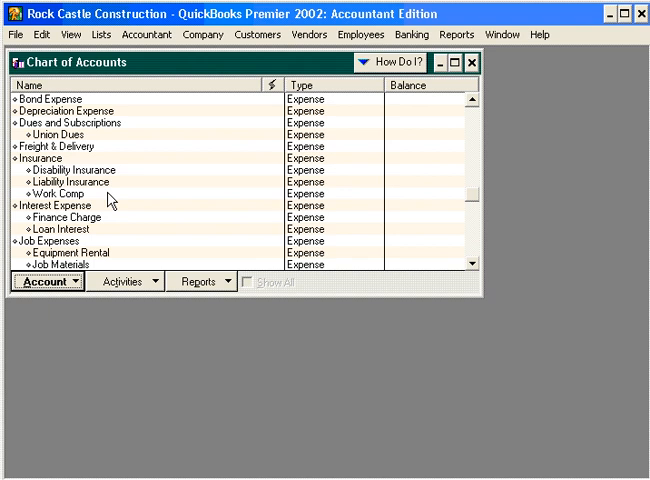
pyautogui.moveTo(68, 290)
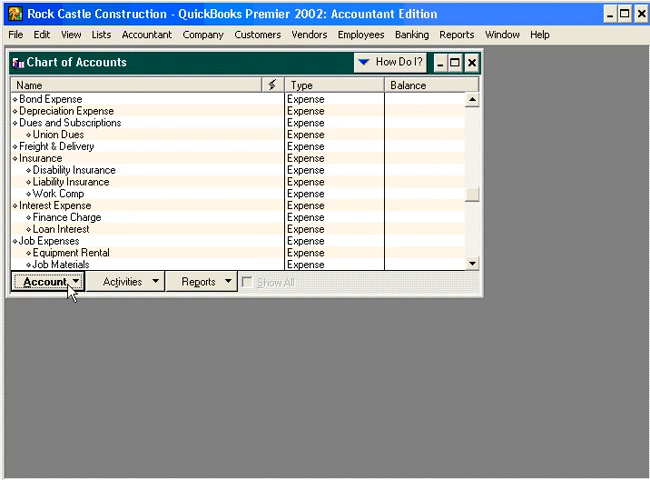
# Step: Add a new account of type Expense named 'Property Insurance'
pyautogui.click(45, 281)
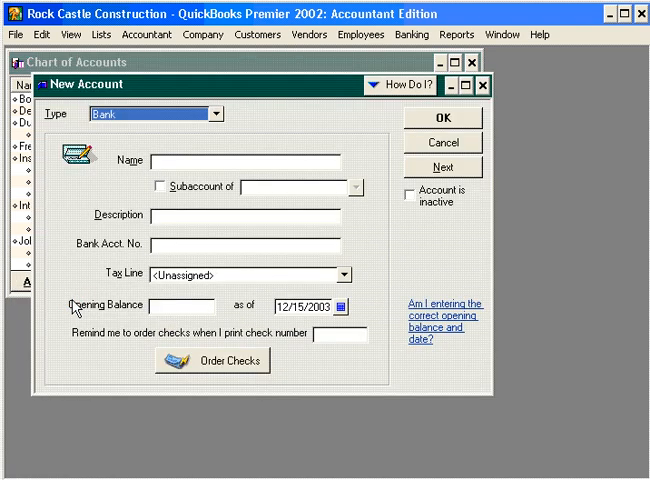
pyautogui.click(211, 114)
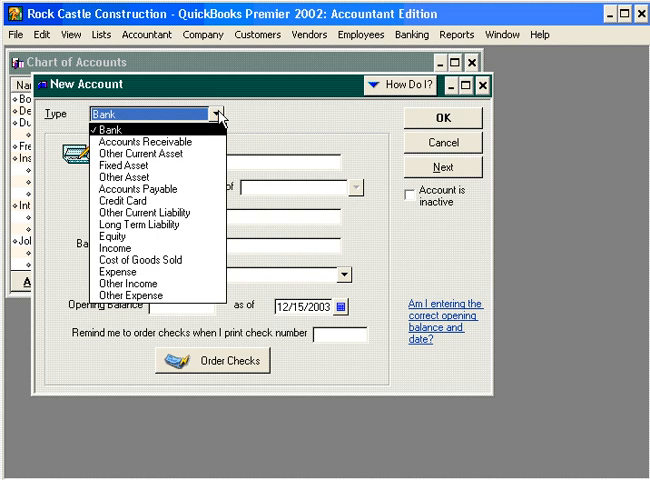
pyautogui.moveTo(140, 277)
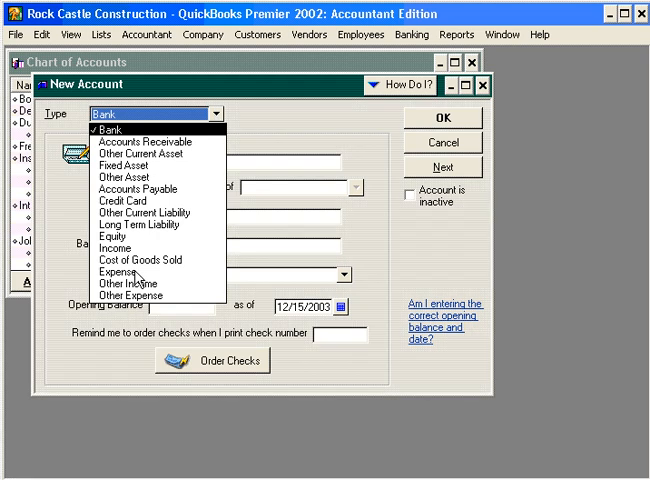
pyautogui.click(135, 271)
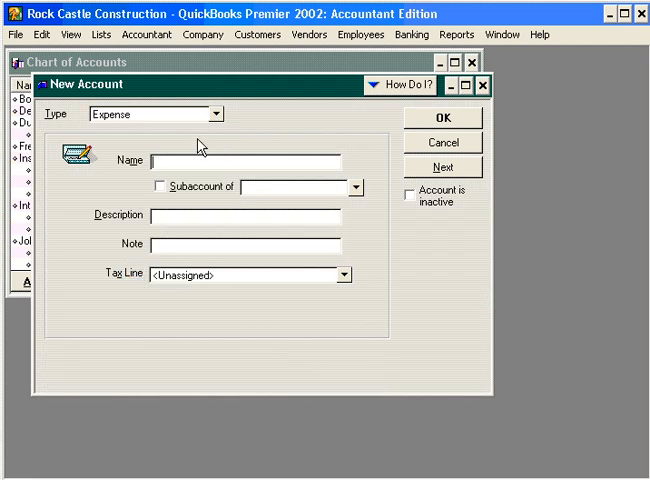
pyautogui.write('Pro')
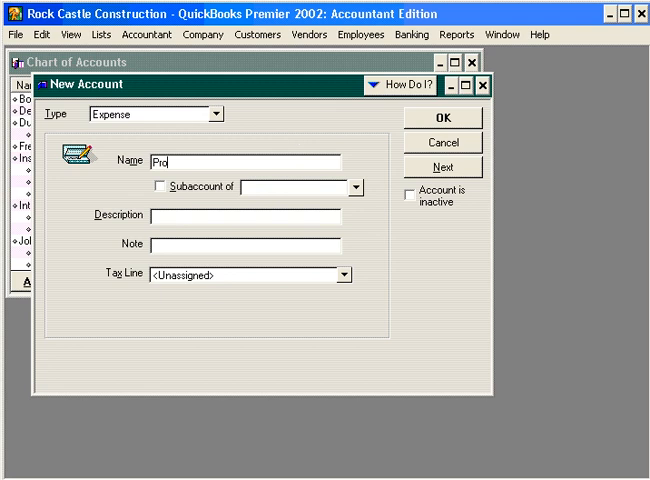
pyautogui.write('perty')
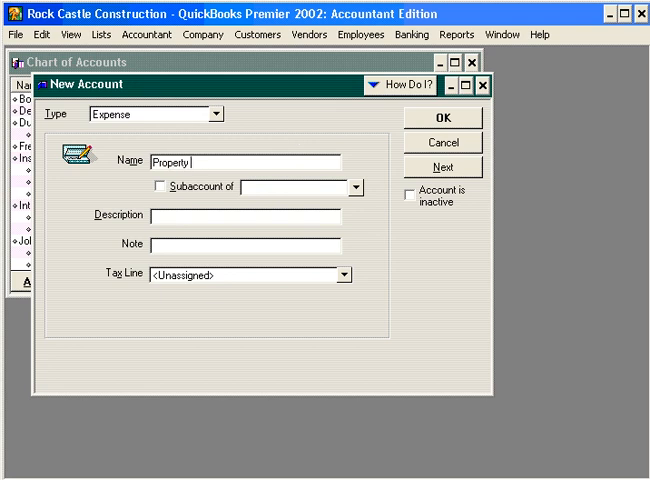
pyautogui.write('l')
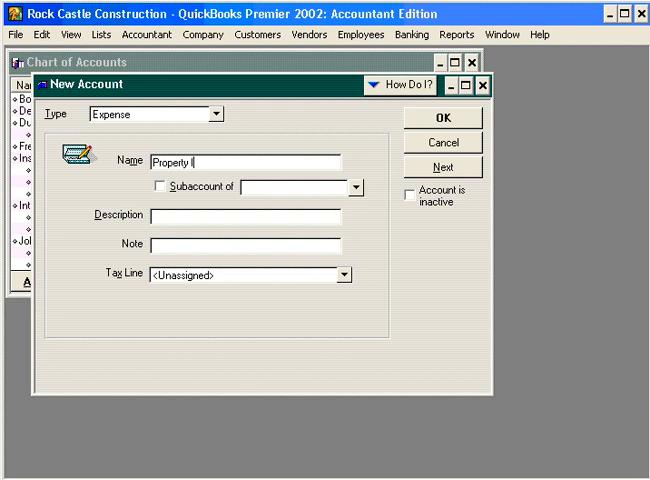
pyautogui.write('nsurance')
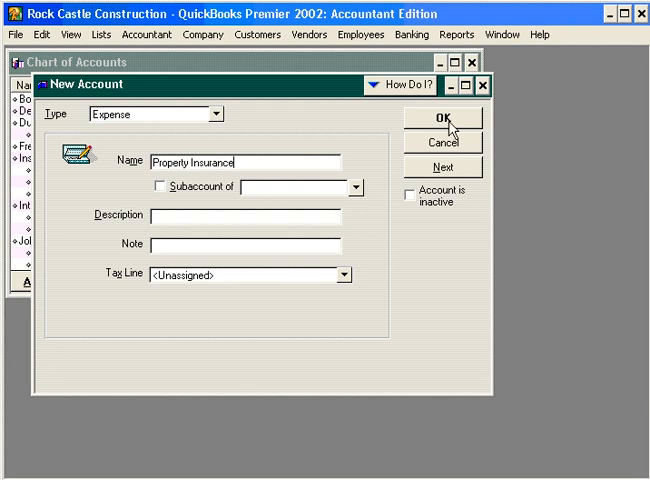
pyautogui.click(448, 117)
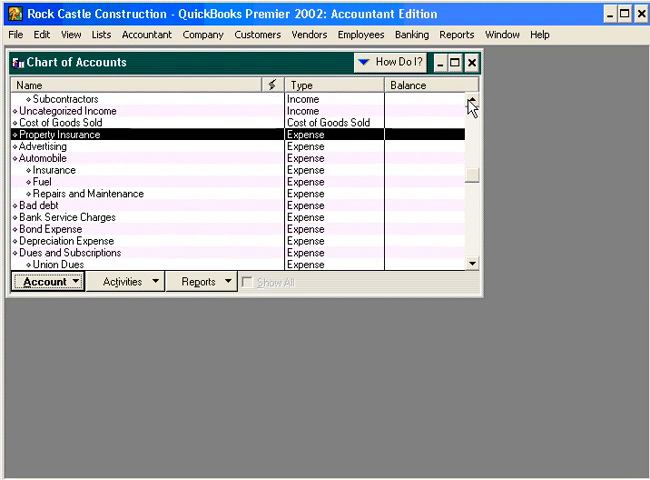
pyautogui.moveTo(135, 148)
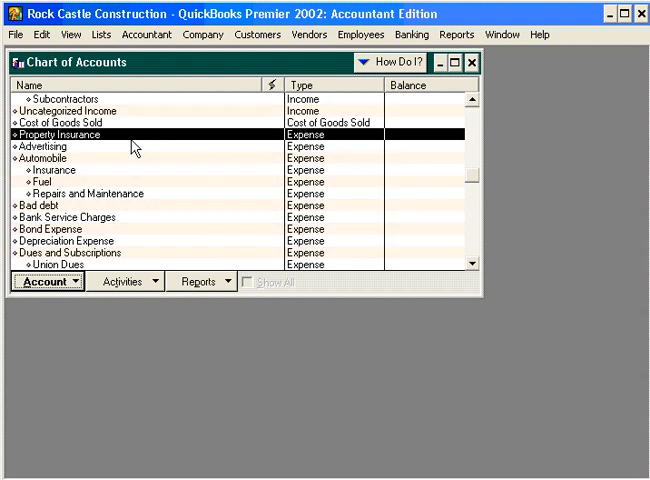
pyautogui.moveTo(128, 140)
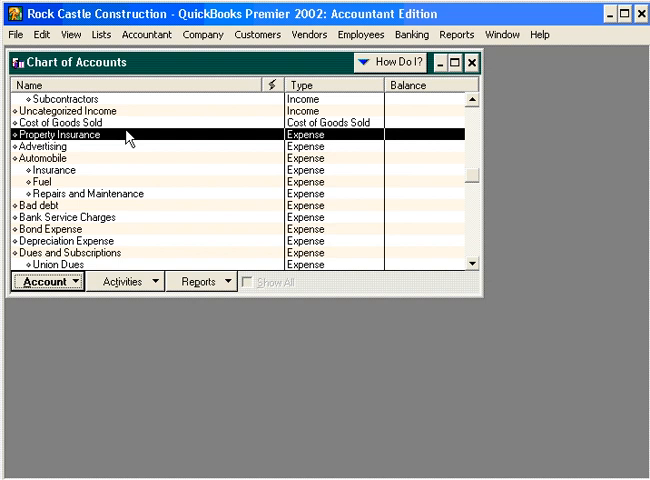
pyautogui.moveTo(100, 240)
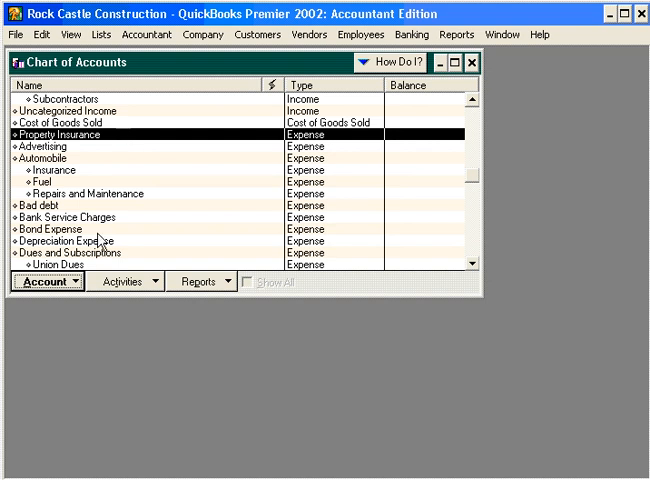
# Step: Restore the account list's original order and scroll to locate Property Insurance
pyautogui.click(44, 281)
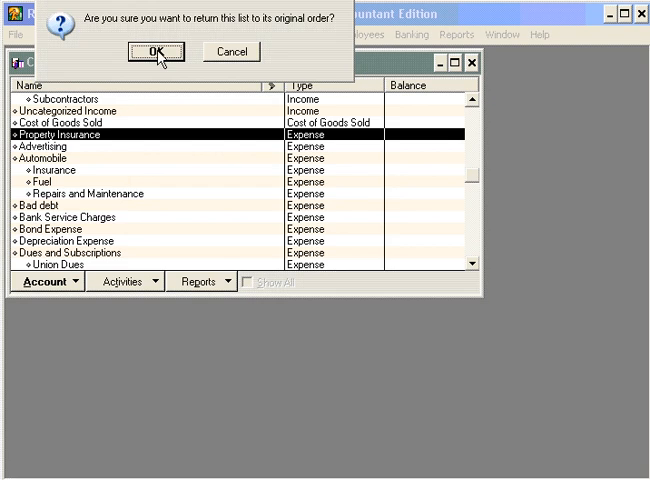
pyautogui.click(156, 51)
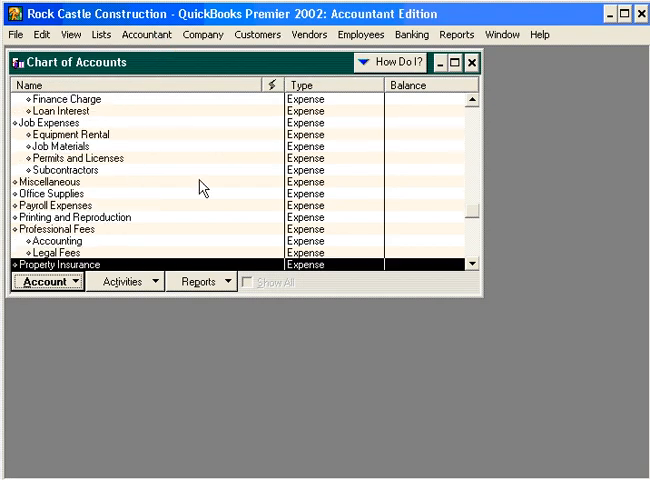
pyautogui.scroll(-3)
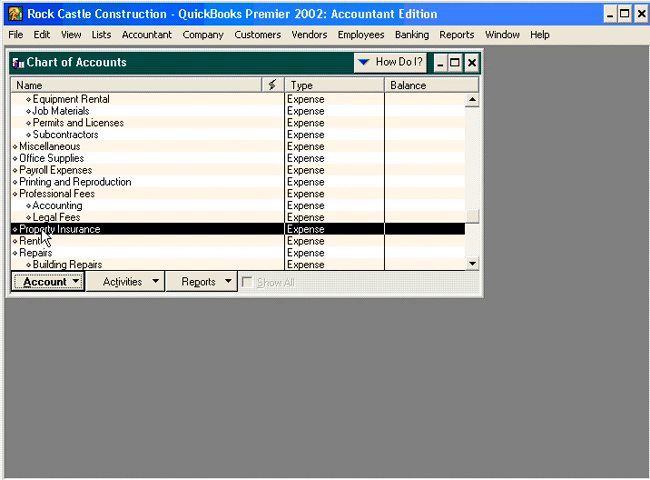
pyautogui.scroll(3)
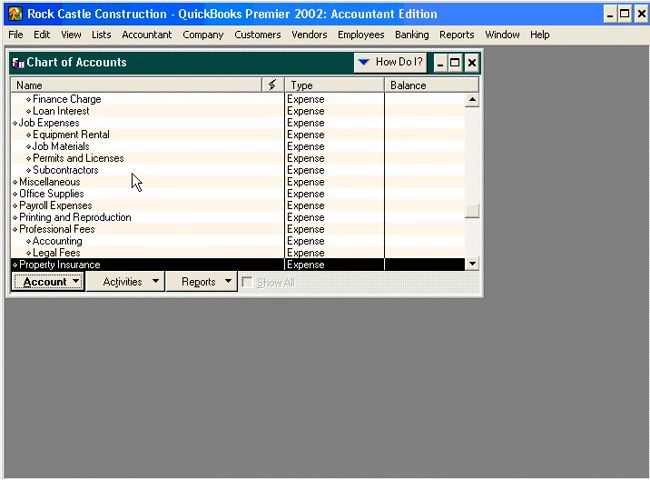
pyautogui.scroll(3)
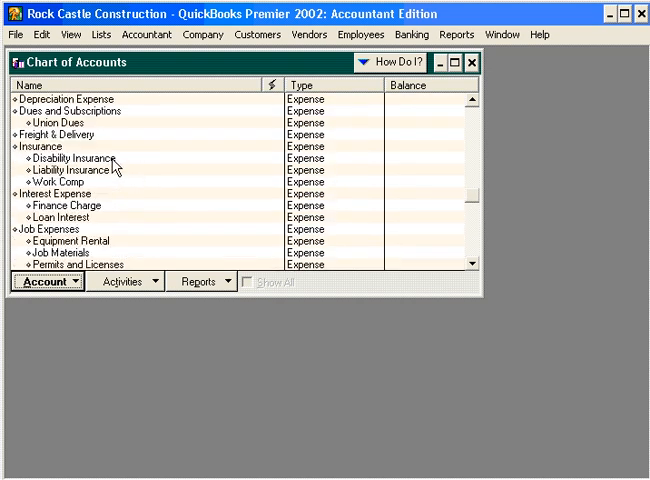
pyautogui.moveTo(75, 160)
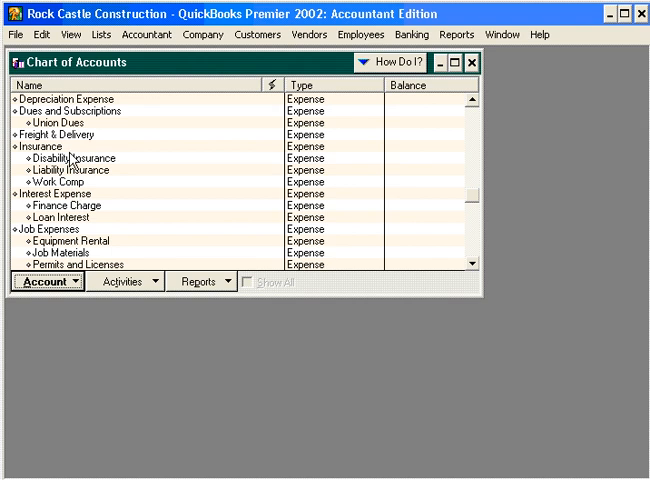
pyautogui.moveTo(118, 185)
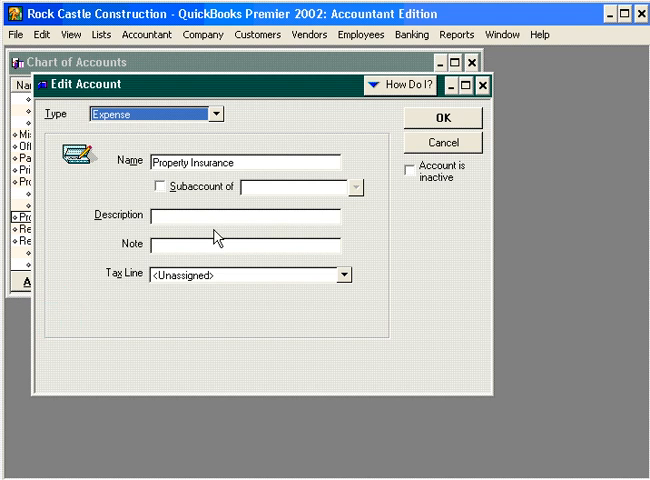
# Step: Set Property Insurance as a subaccount of Insurance and save the change
pyautogui.click(158, 188)
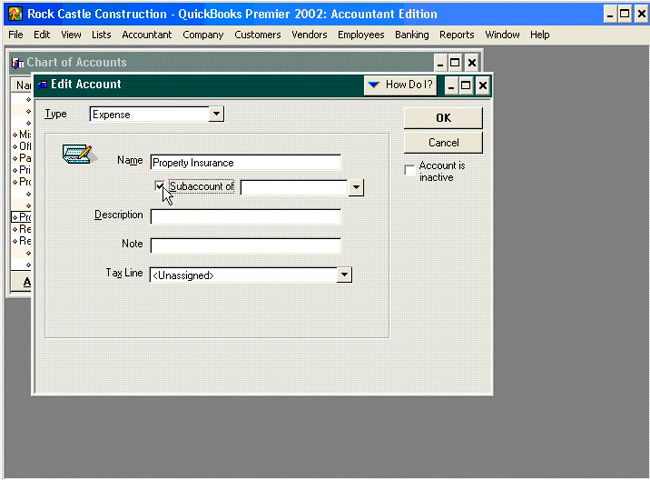
pyautogui.click(351, 188)
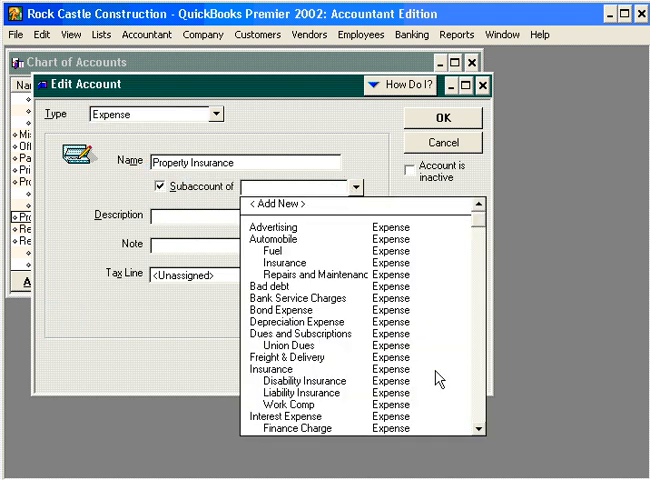
pyautogui.scroll(-3)
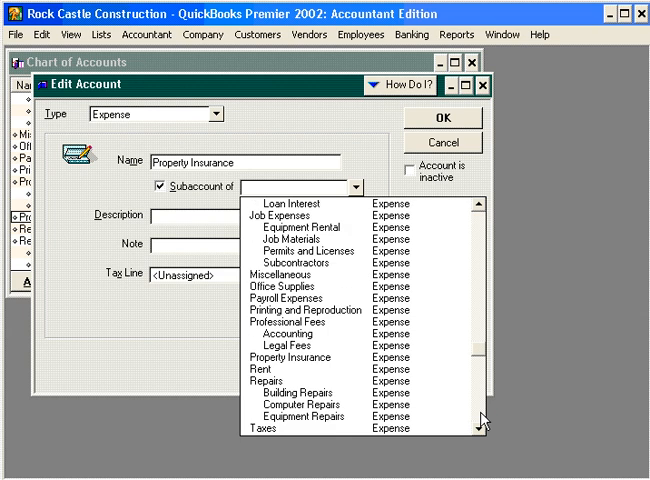
pyautogui.scroll(3)
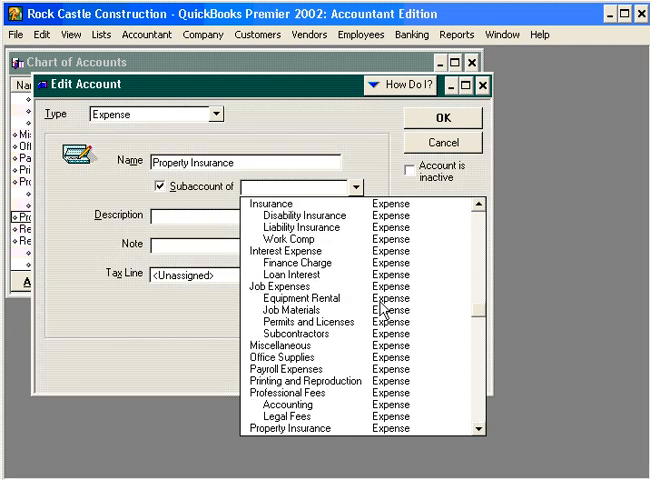
pyautogui.click(268, 203)
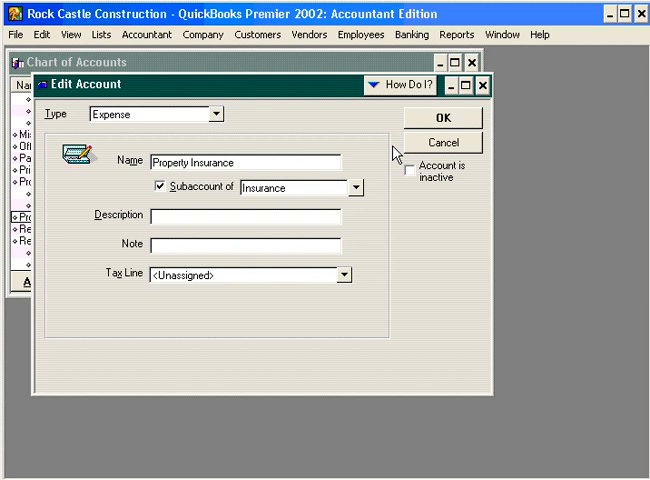
pyautogui.click(451, 117)
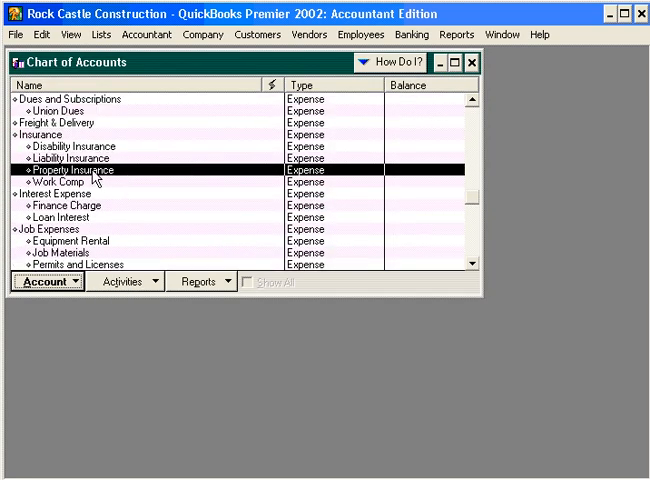
pyautogui.moveTo(65, 158)
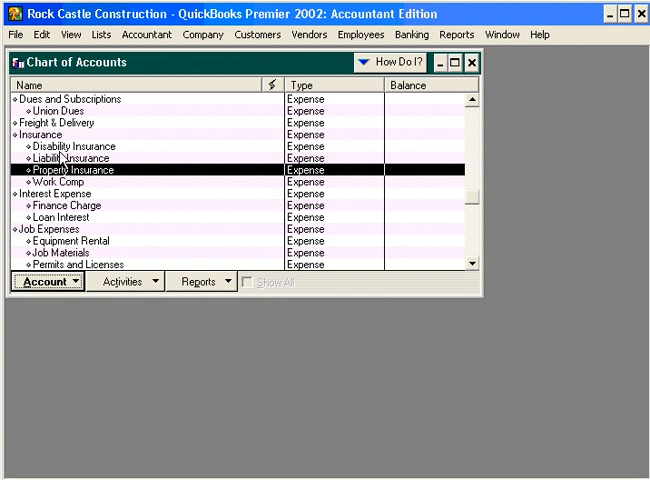
pyautogui.moveTo(65, 143)
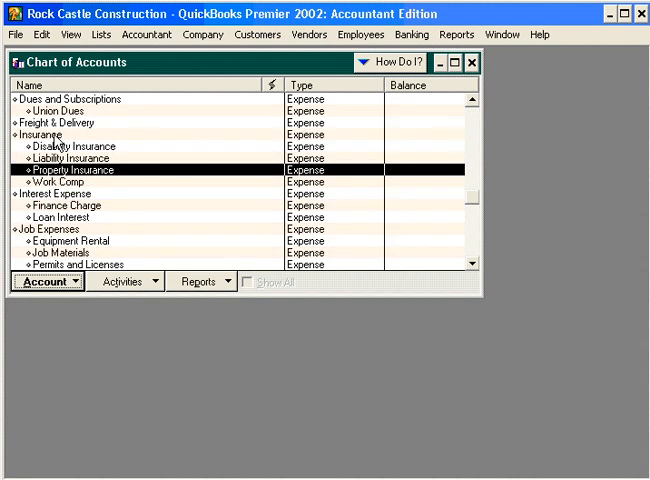
pyautogui.moveTo(52, 280)
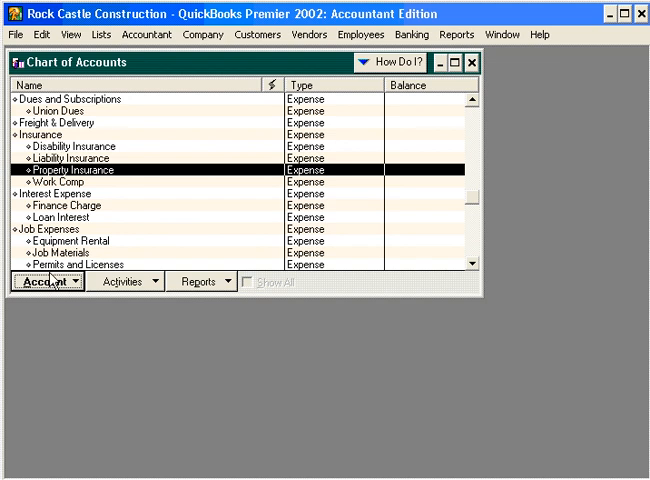
# Step: Edit Property Insurance to clear its 'Subaccount of' setting and save it
pyautogui.click(42, 281)
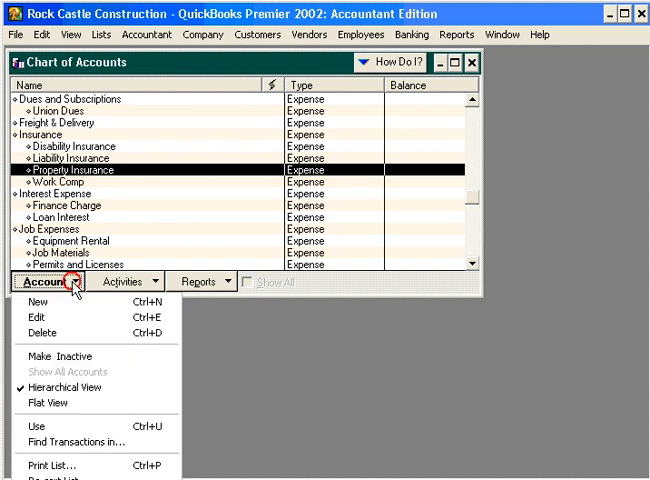
pyautogui.click(35, 303)
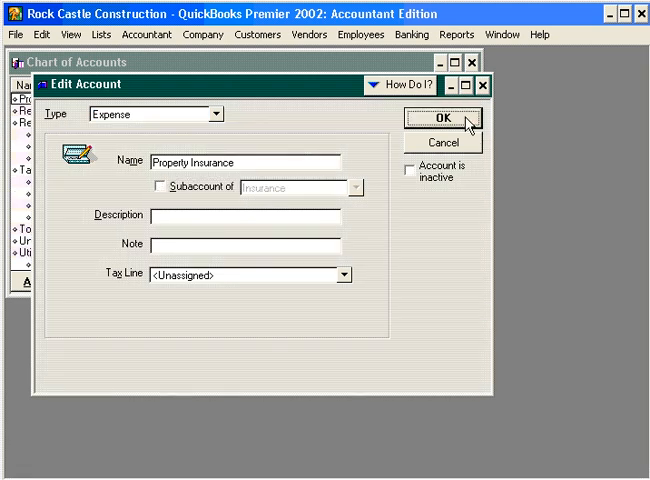
pyautogui.click(440, 118)
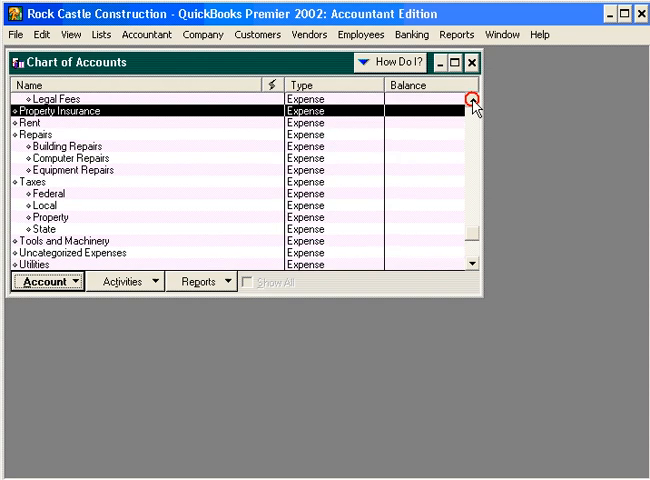
pyautogui.scroll(3)
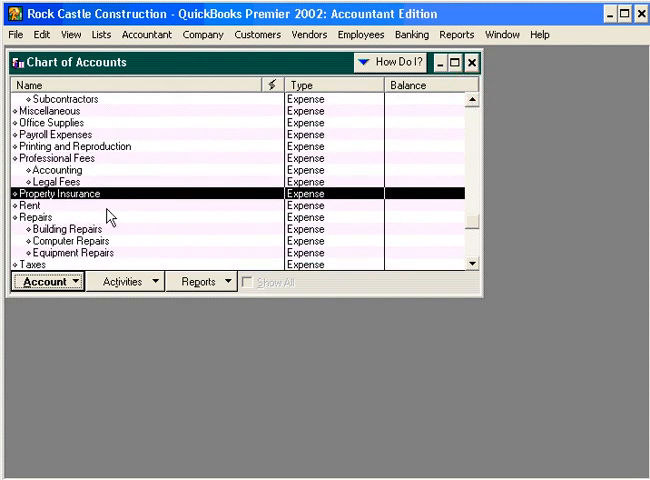
pyautogui.moveTo(120, 190)
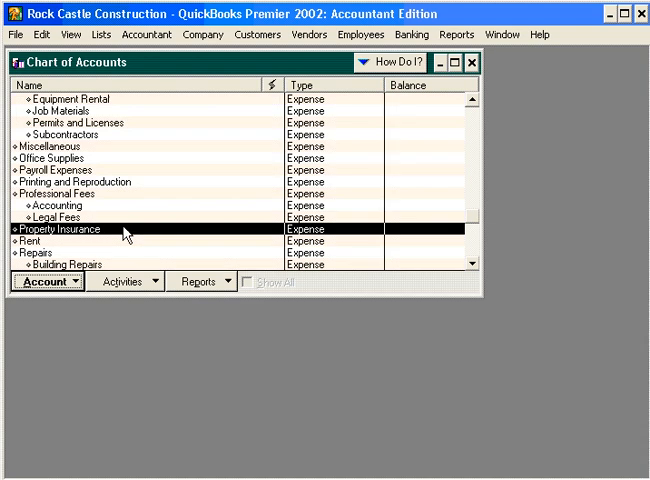
pyautogui.scroll(3)
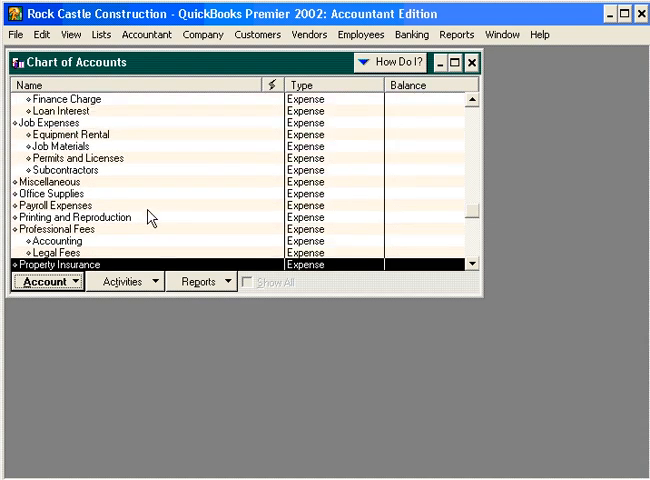
pyautogui.moveTo(484, 302)
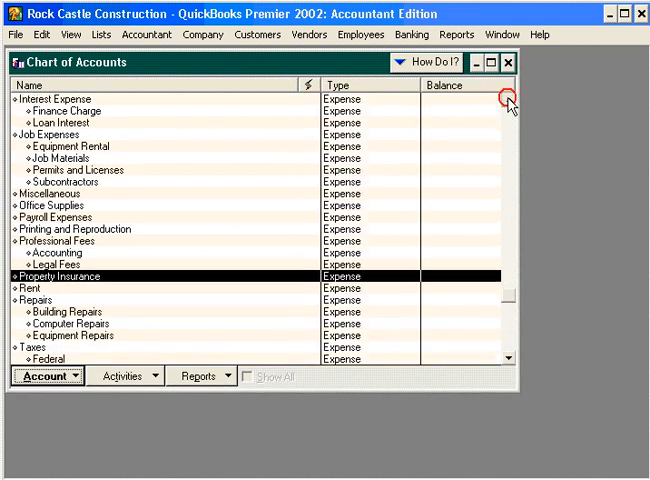
# Step: Scroll up through the Chart of Accounts list
pyautogui.scroll(3)
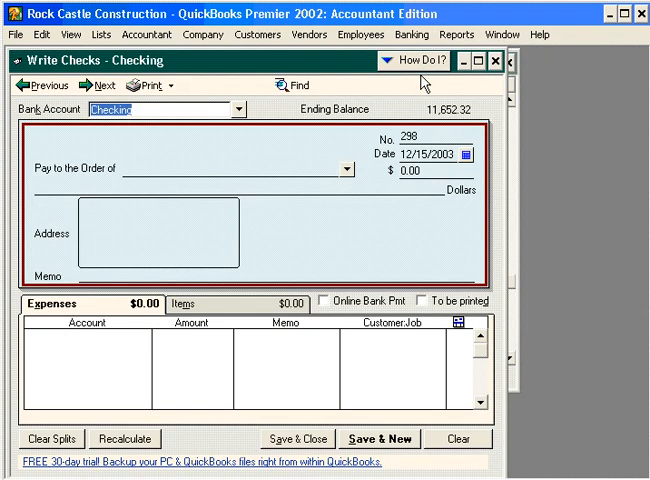
# Step: Enter payee 'Sergeant Insurance' and amount 1000 on the check
pyautogui.click(230, 170)
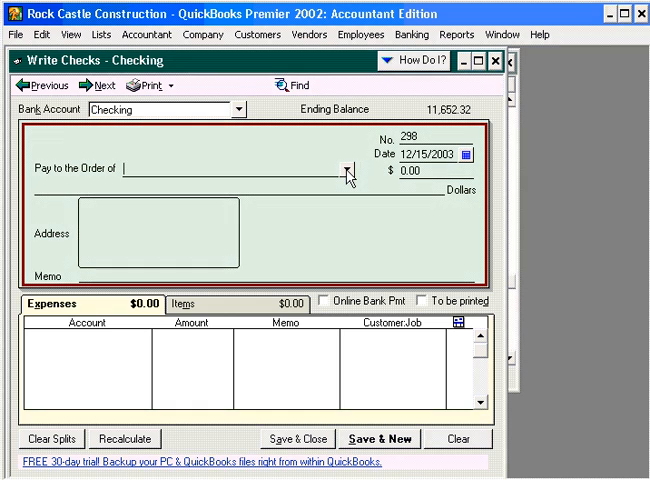
pyautogui.write('Sergeant Insurance')
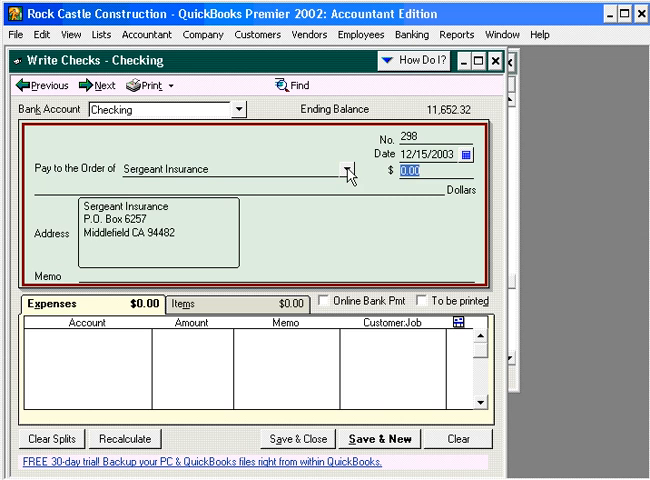
pyautogui.write('1000')
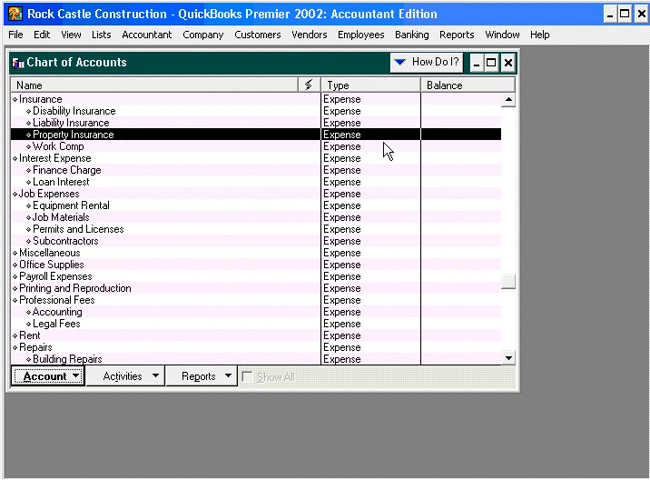
pyautogui.moveTo(456, 34)
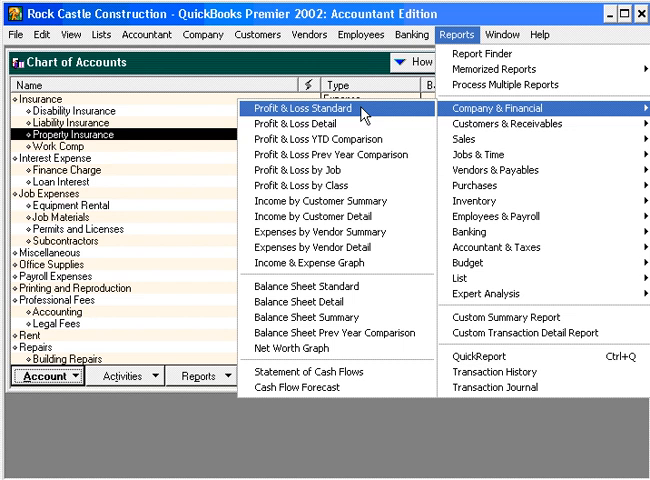
# Step: Open the Profit & Loss Standard report
pyautogui.click(309, 108)
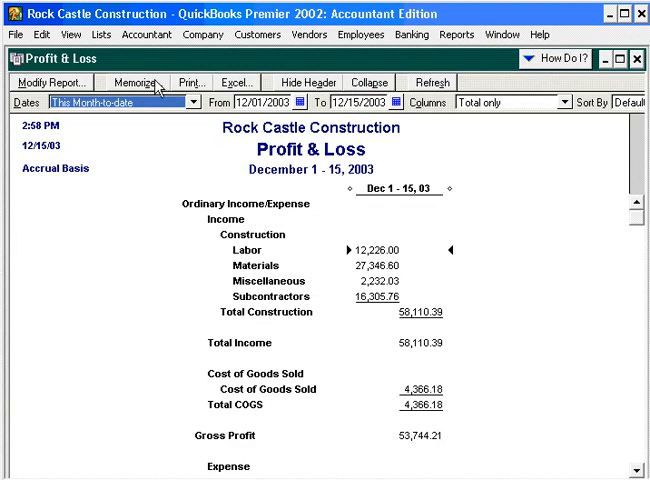
pyautogui.moveTo(305, 123)
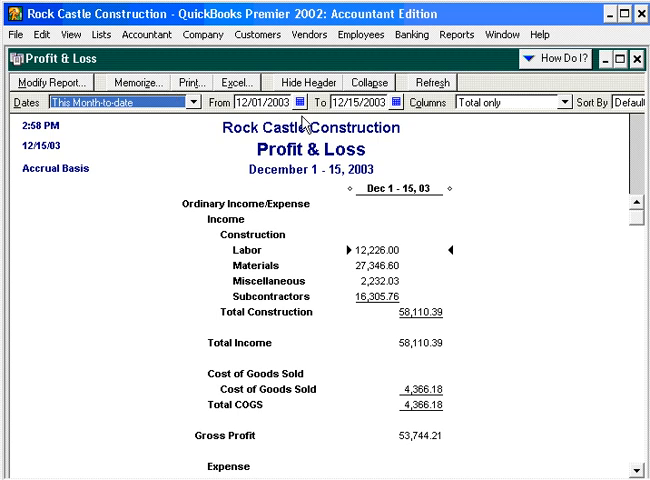
# Step: Set the report dates to This Fiscal Year and scroll to the Insurance lines
pyautogui.click(191, 102)
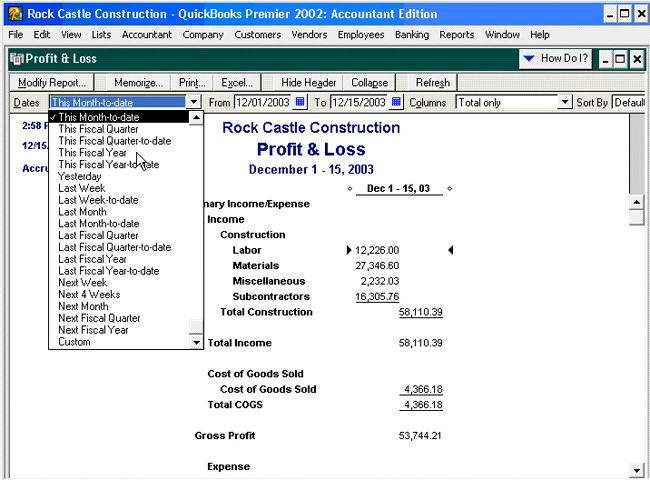
pyautogui.click(76, 152)
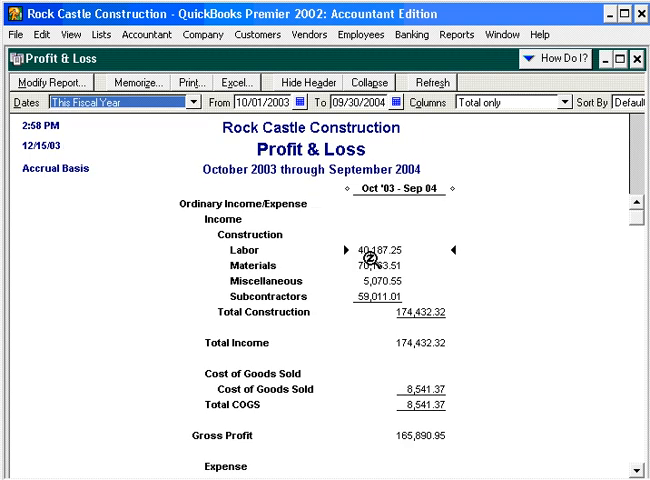
pyautogui.scroll(-3)
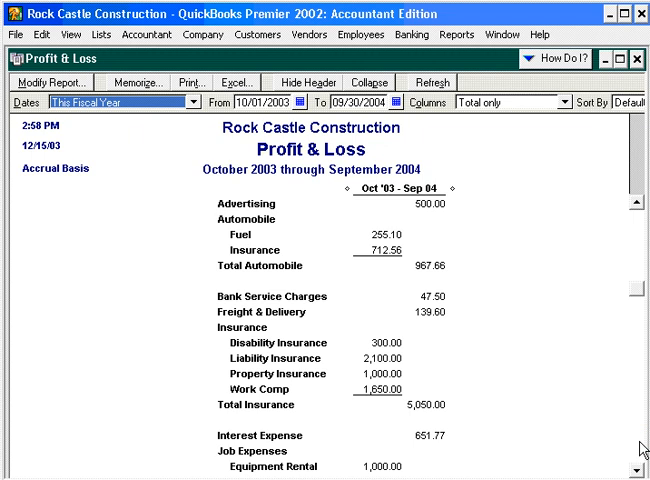
pyautogui.moveTo(310, 390)
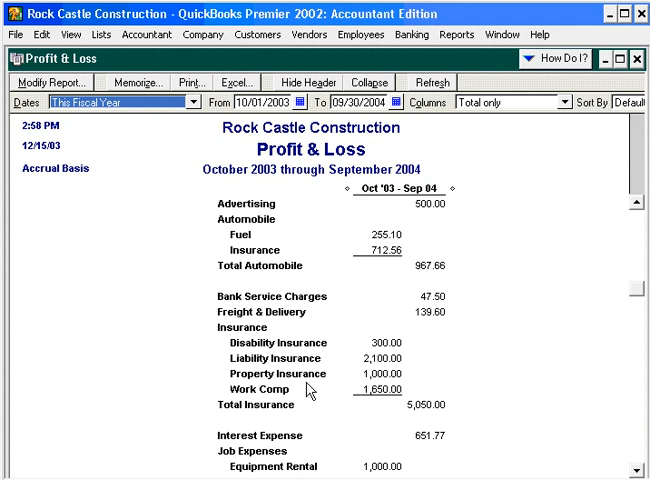
pyautogui.moveTo(265, 333)
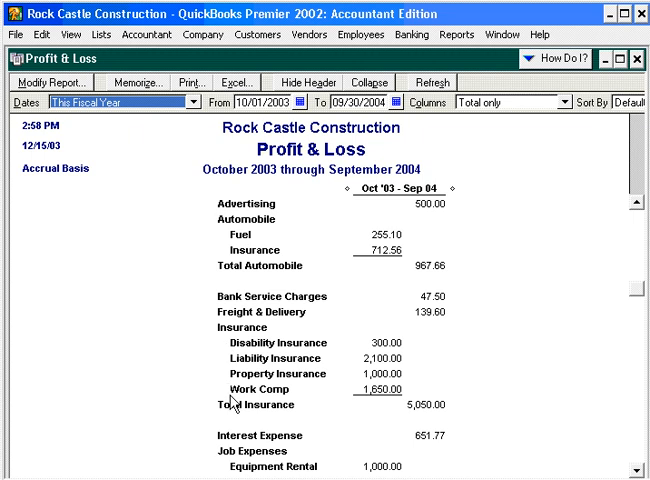
pyautogui.moveTo(410, 415)
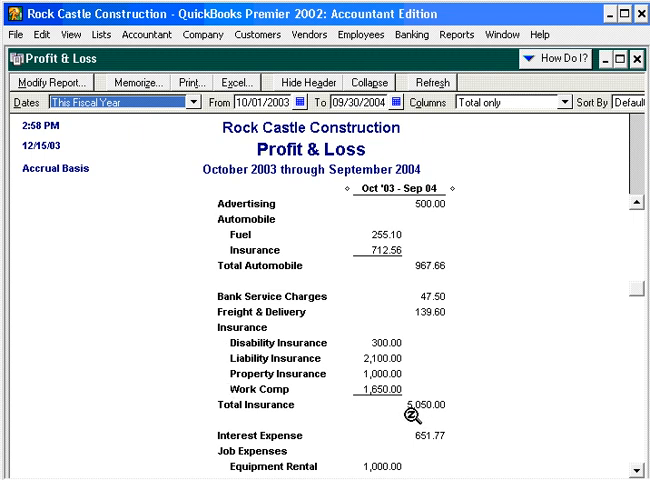